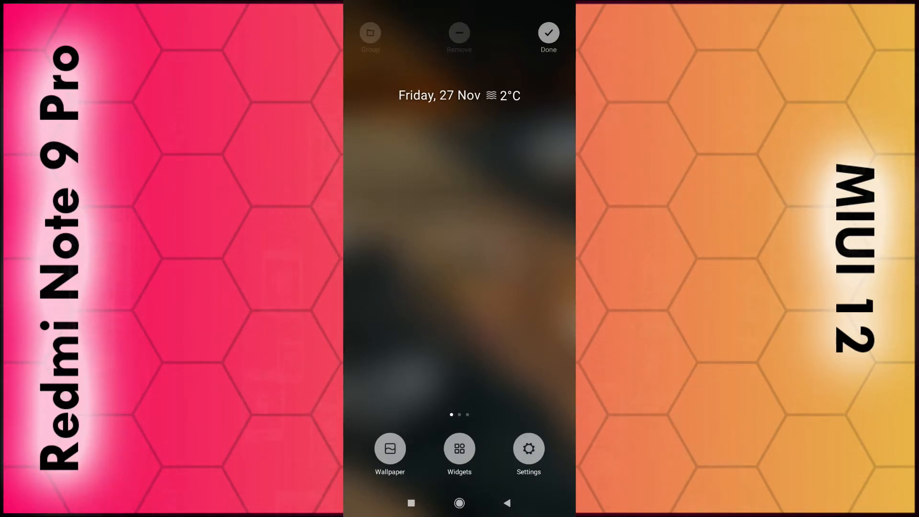
Step: Browse the pre-installed wallpapers from Wallpaper settings, then return to the overview
{"action": "left_click", "coordinate": [389, 448]}
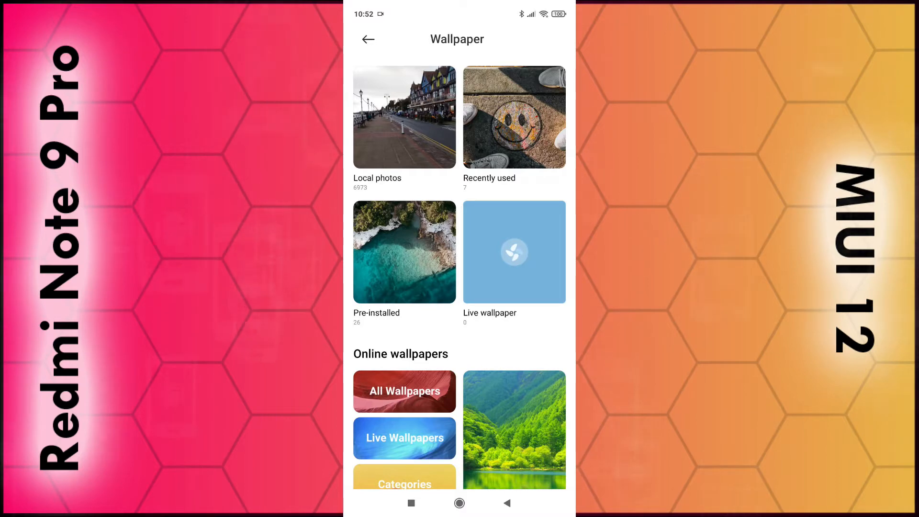
{"action": "left_click", "coordinate": [404, 252]}
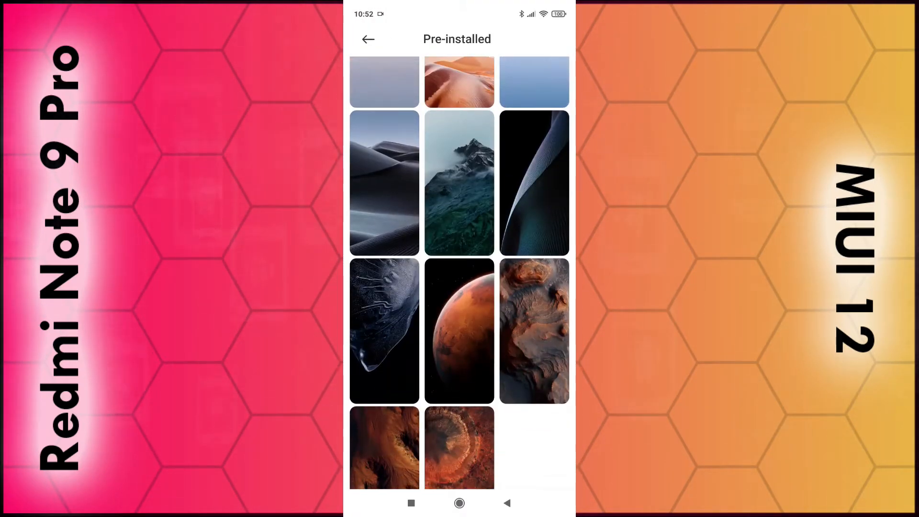
{"action": "left_click", "coordinate": [367, 39]}
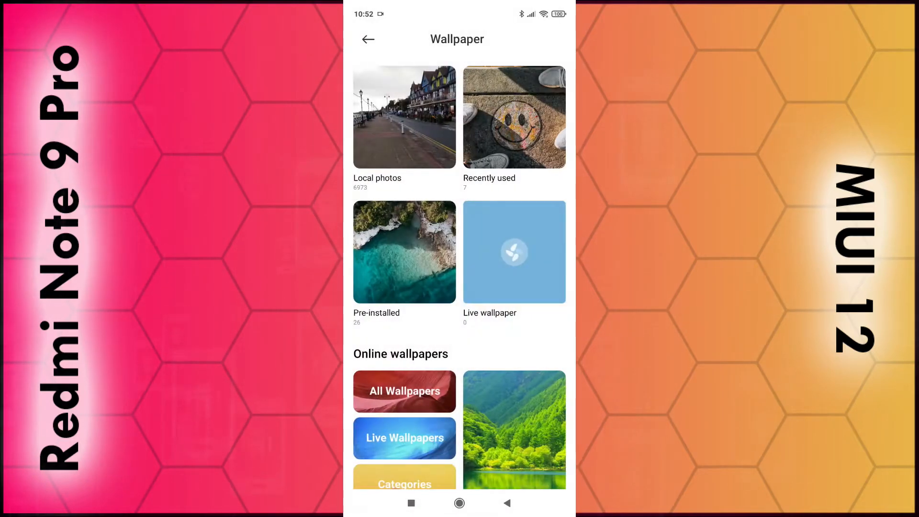
Step: Scroll through the online wallpaper store's featured collections like Puppy Love and Hill Top
{"action": "scroll", "scroll_direction": "down", "scroll_amount": 3}
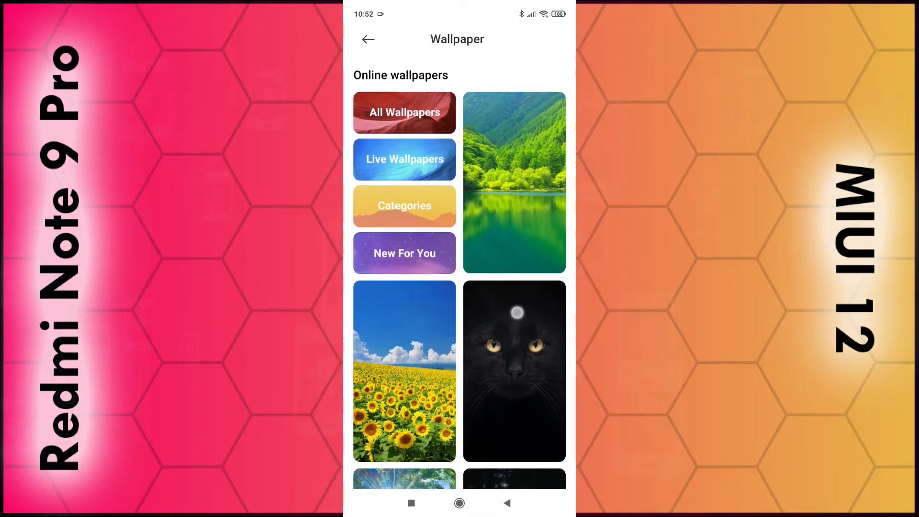
{"action": "scroll", "scroll_direction": "down", "scroll_amount": 3}
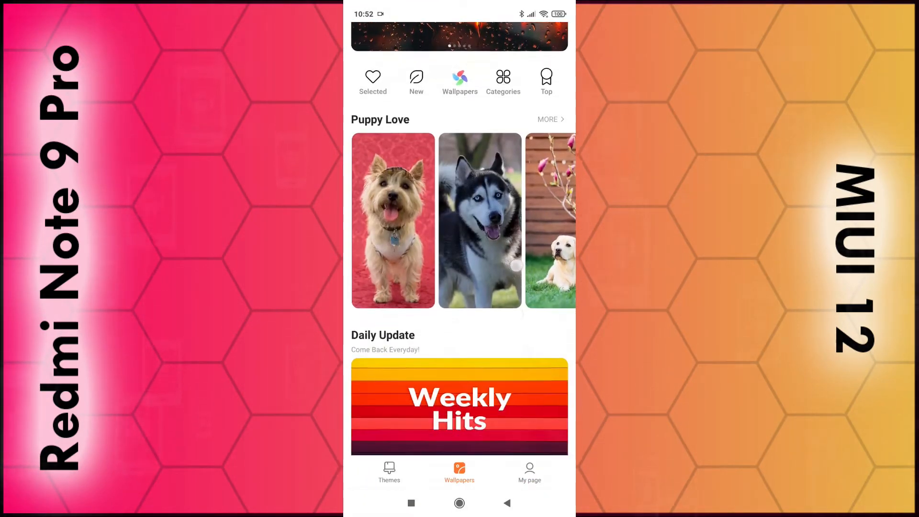
{"action": "scroll", "scroll_direction": "down", "scroll_amount": 3}
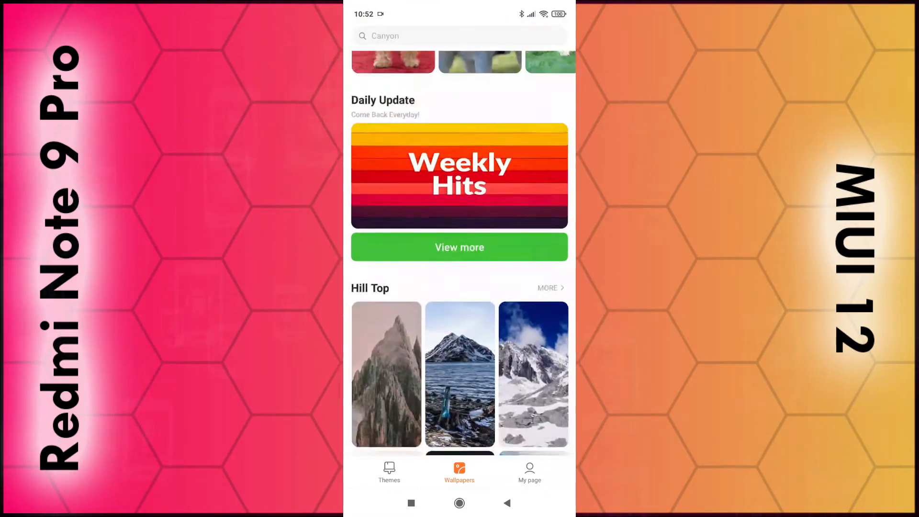
{"action": "scroll", "scroll_direction": "down", "scroll_amount": 3}
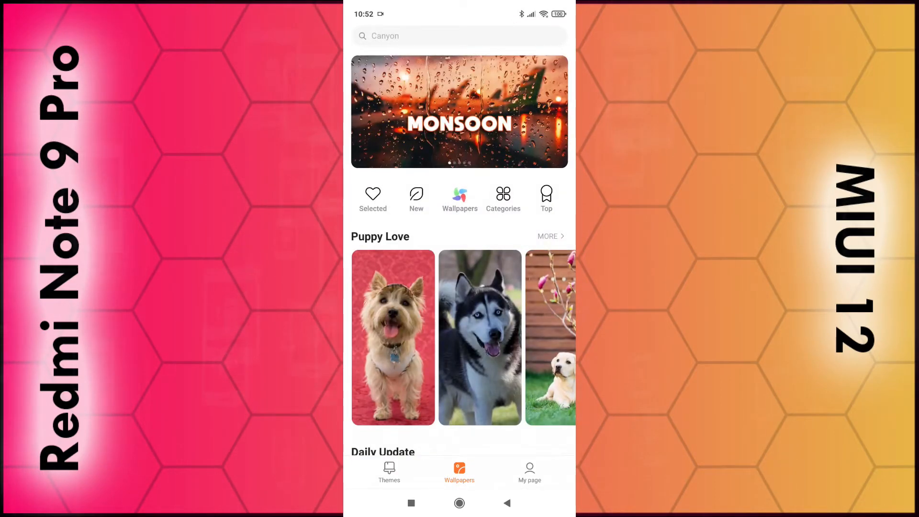
Step: Open the Rain wallpaper category and scroll through its raindrop wallpapers
{"action": "left_click", "coordinate": [503, 198]}
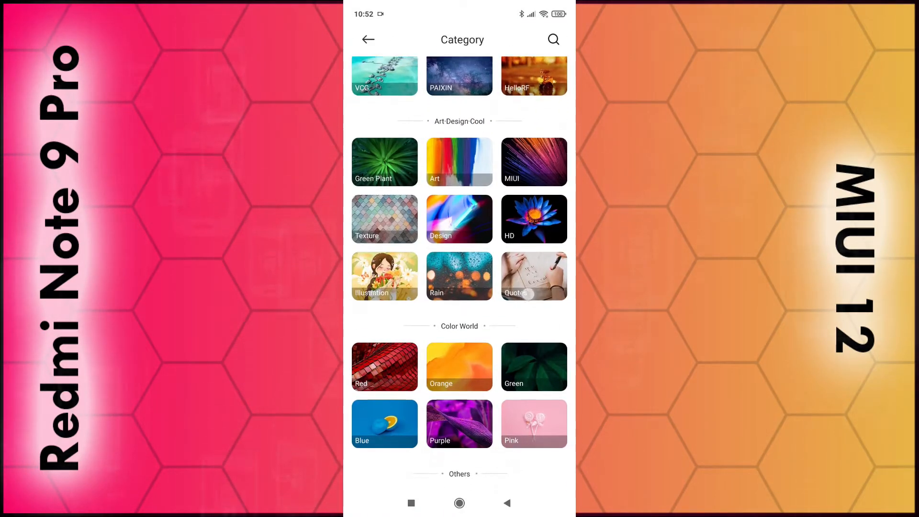
{"action": "left_click", "coordinate": [459, 277]}
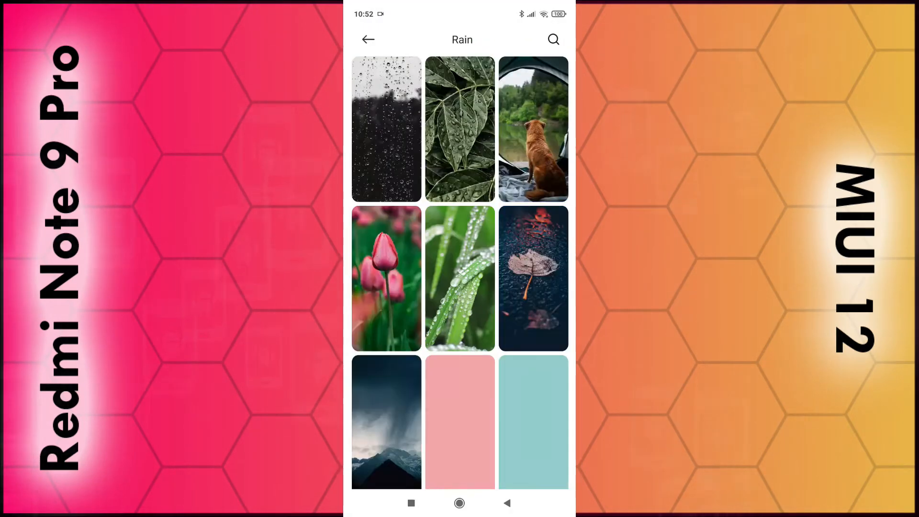
{"action": "scroll", "scroll_direction": "down", "scroll_amount": 3}
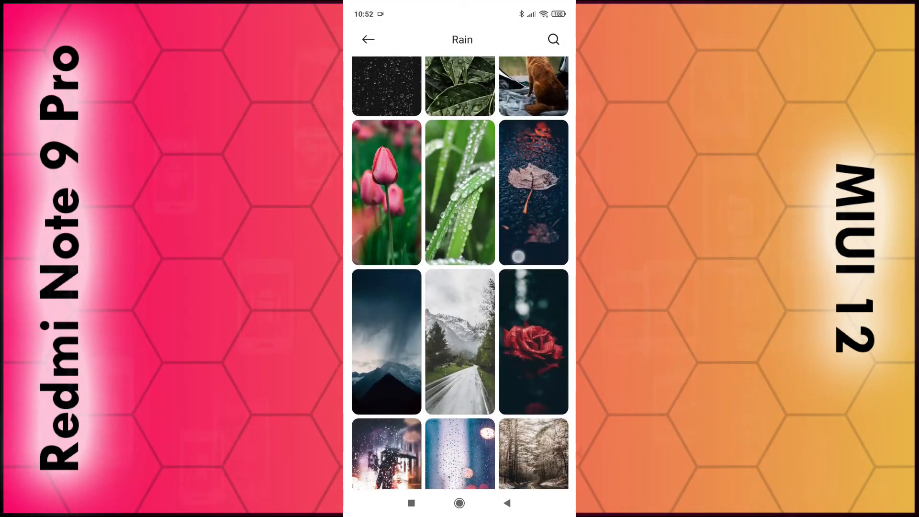
{"action": "scroll", "scroll_direction": "down", "scroll_amount": 3}
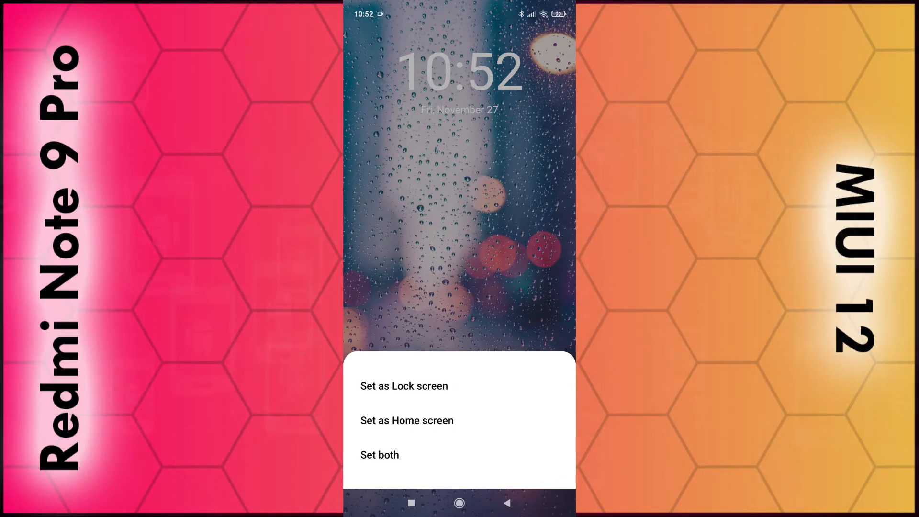
Step: Set the raindrops-on-glass wallpaper for both screens and exit home screen edit mode
{"action": "left_click", "coordinate": [379, 455]}
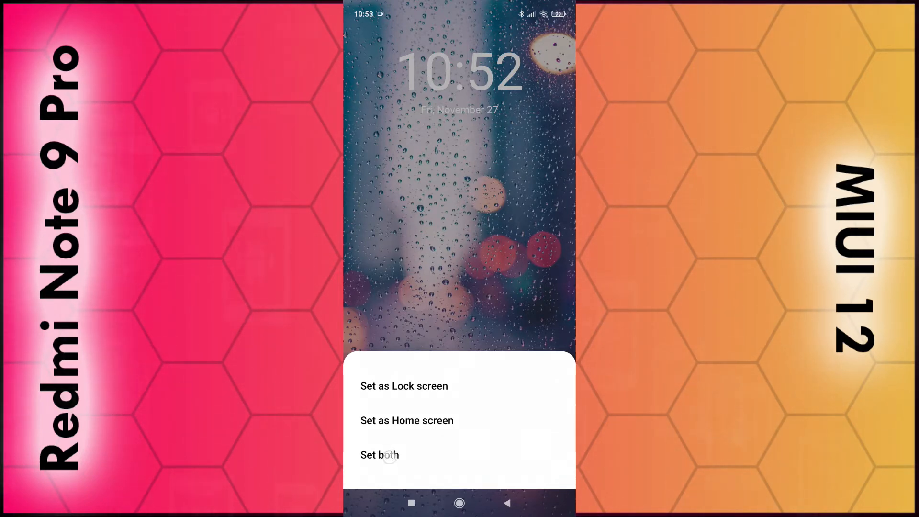
{"action": "left_click", "coordinate": [379, 455]}
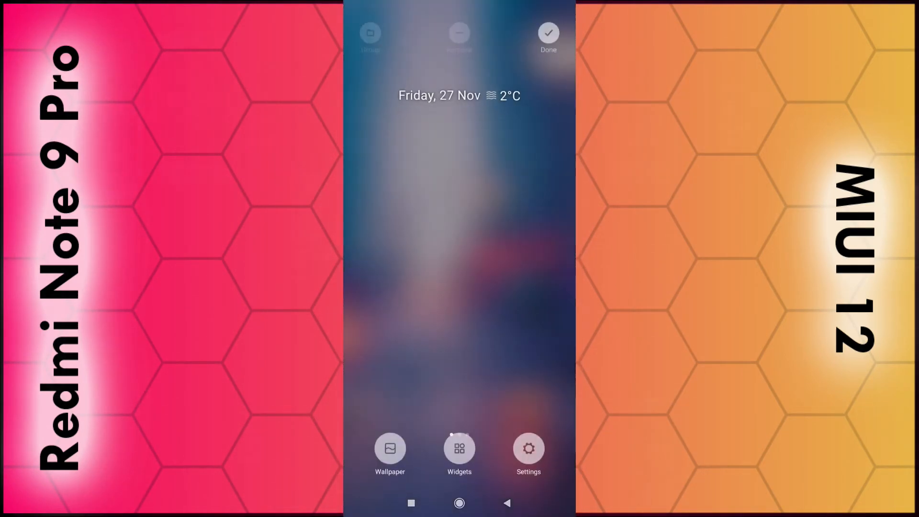
{"action": "left_click", "coordinate": [549, 31]}
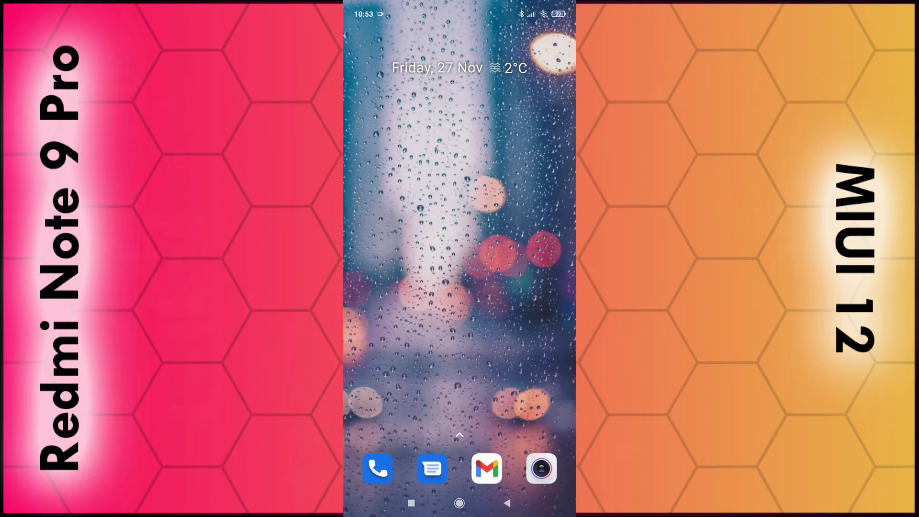